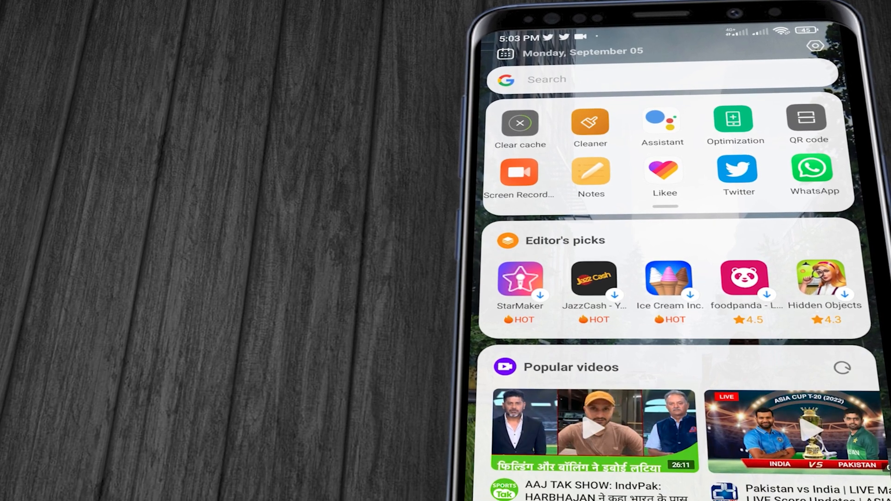
Step: Scroll through the App Vault feed and open its settings from the gear icon
{"action": "scroll", "scroll_direction": "down", "scroll_amount": 3}
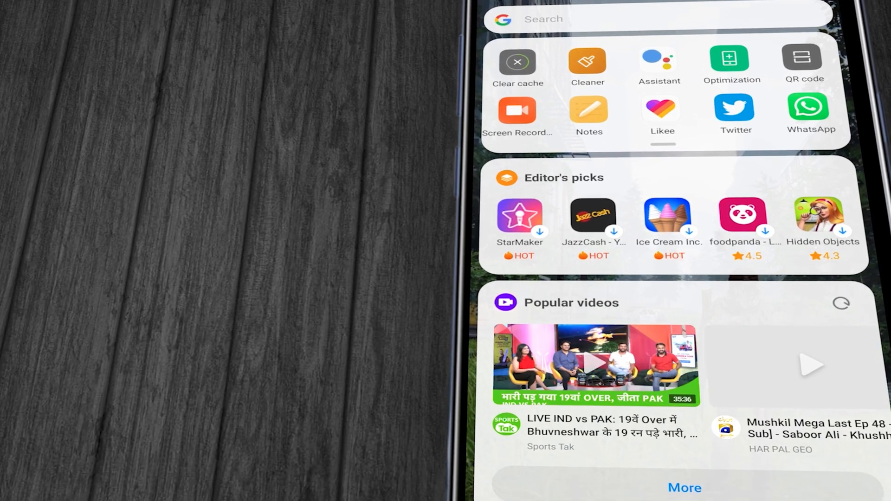
{"action": "scroll", "scroll_direction": "down", "scroll_amount": 3}
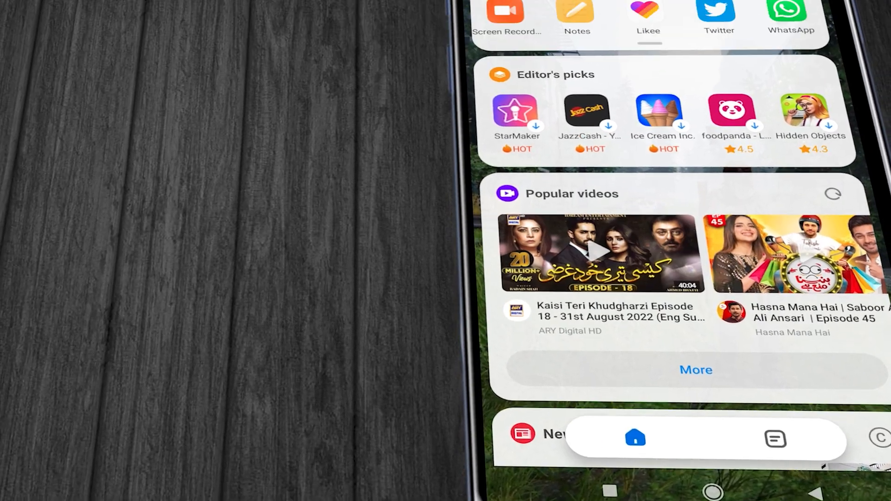
{"action": "scroll", "scroll_direction": "down", "scroll_amount": 3}
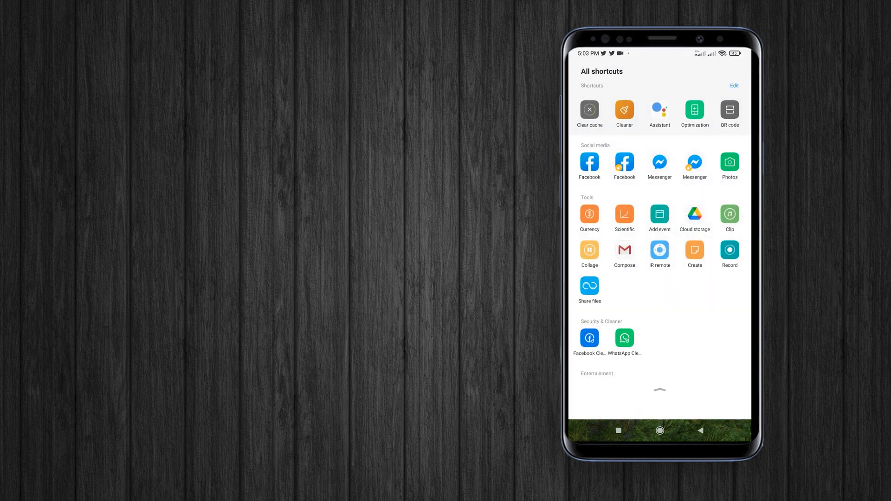
{"action": "scroll", "scroll_direction": "down", "scroll_amount": 3}
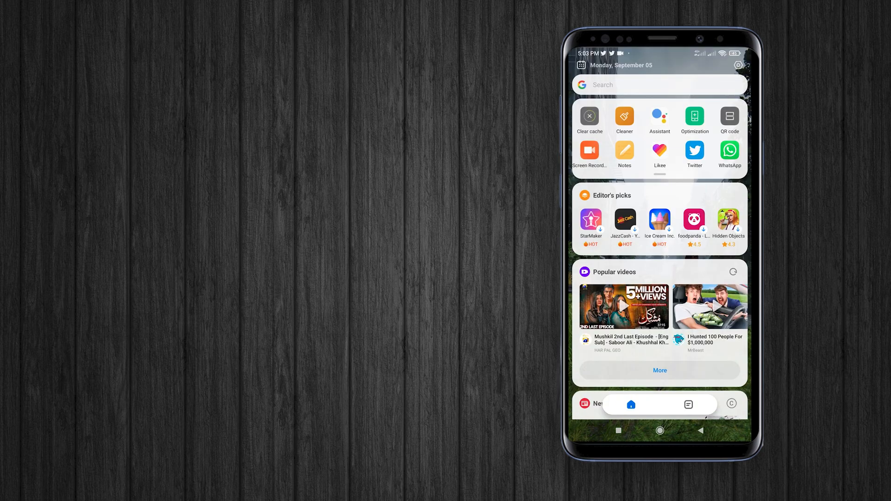
{"action": "scroll", "scroll_direction": "down", "scroll_amount": 3}
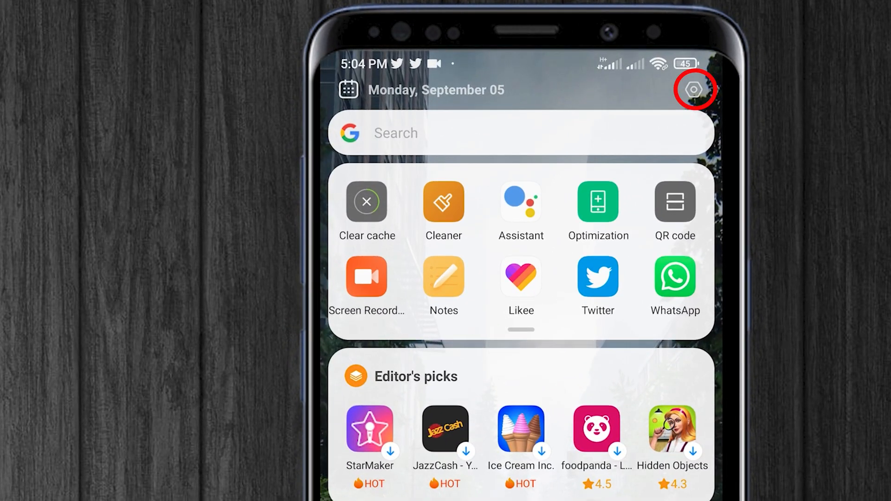
{"action": "left_click", "coordinate": [691, 91]}
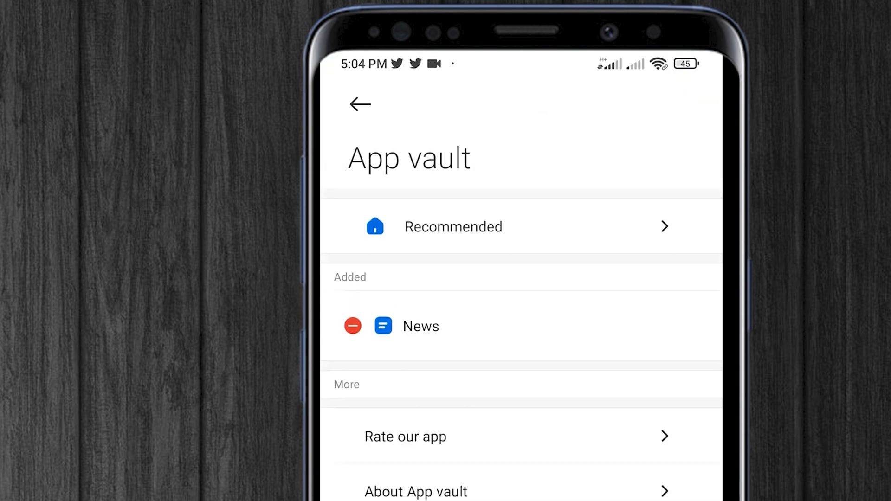
Step: Remove Editor's picks, Popular videos and News in Customize, then return to the feed
{"action": "left_click", "coordinate": [512, 227]}
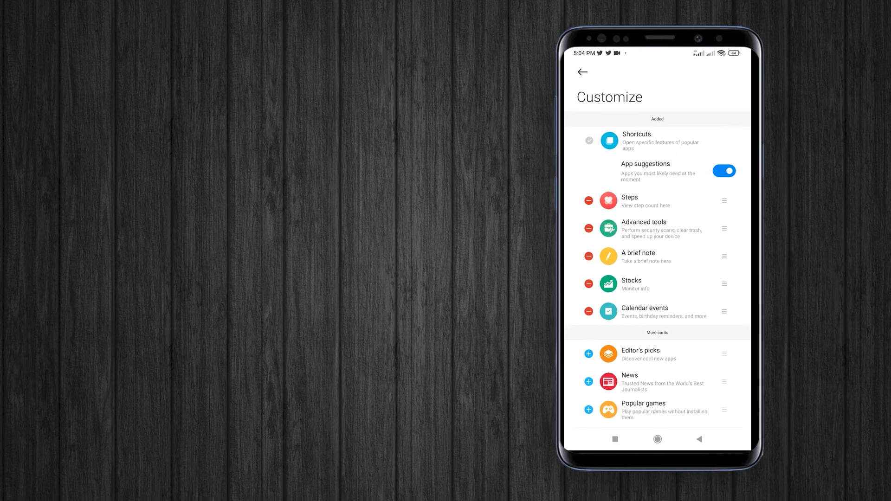
{"action": "left_click", "coordinate": [581, 71]}
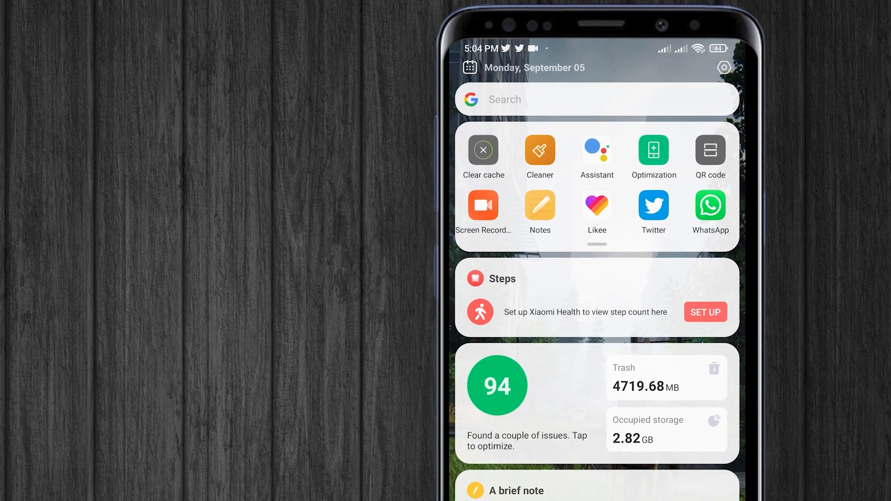
Step: Remove the Steps card in Customize and return to the feed showing optimization score first
{"action": "scroll", "scroll_direction": "down", "scroll_amount": 3}
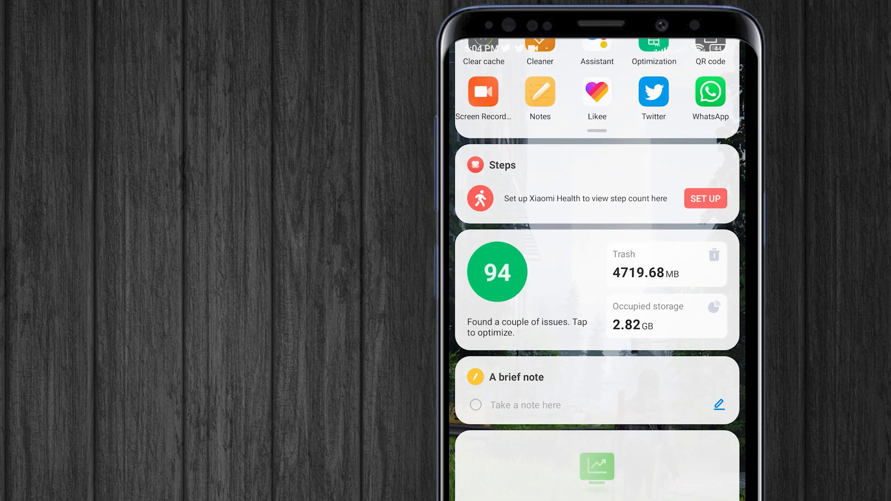
{"action": "scroll", "scroll_direction": "down", "scroll_amount": 3}
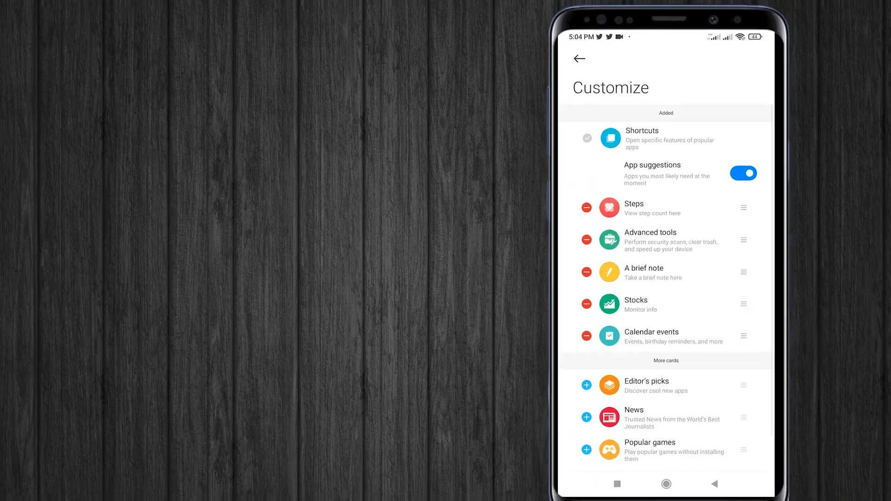
{"action": "left_click", "coordinate": [579, 59]}
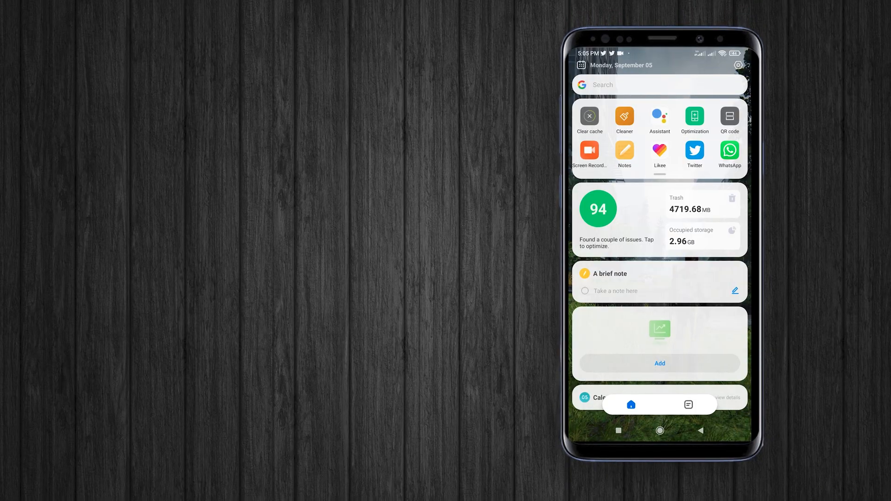